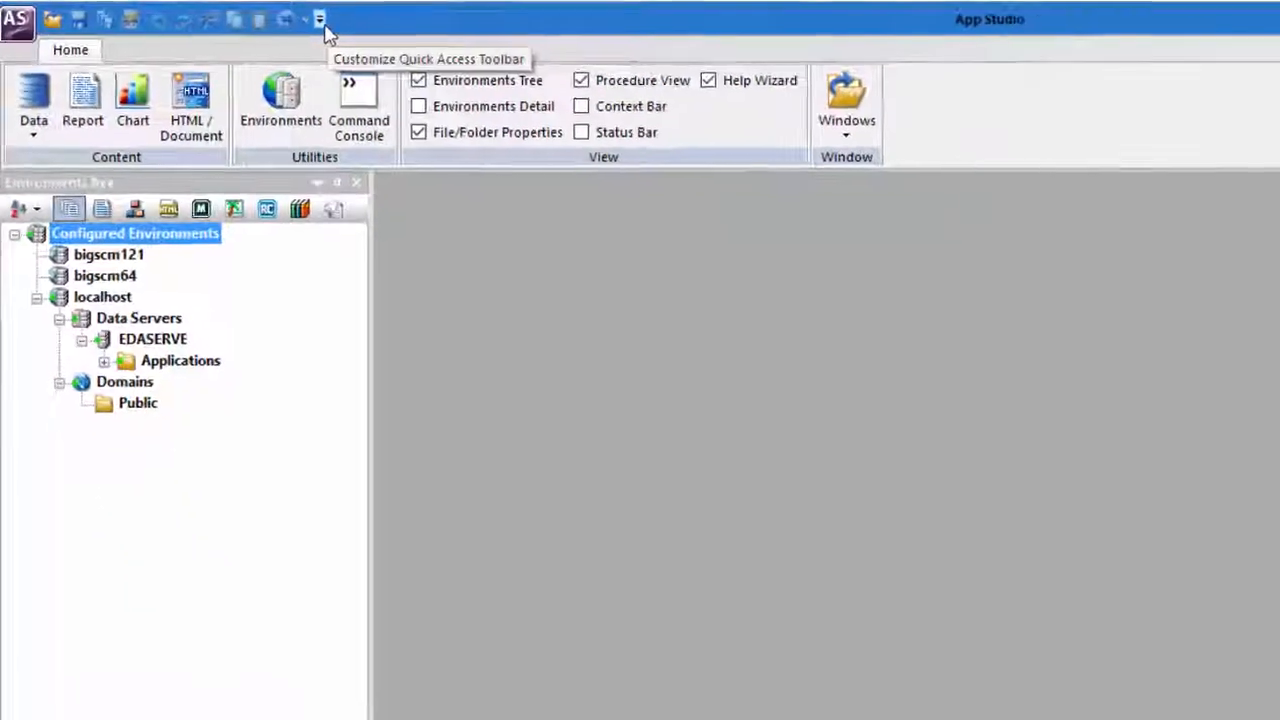
# Reach the Customize dialog through the toolbar dropdown's More Commands… entry
pyautogui.click(318, 18)
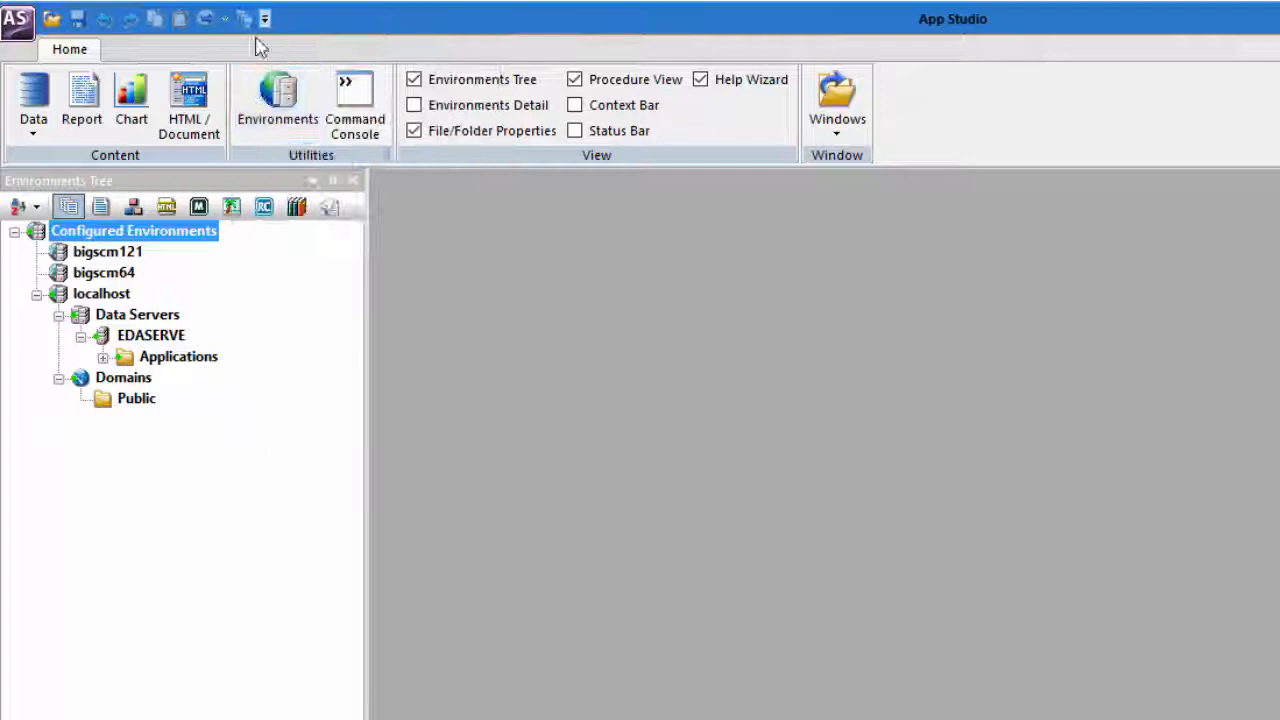
pyautogui.click(290, 18)
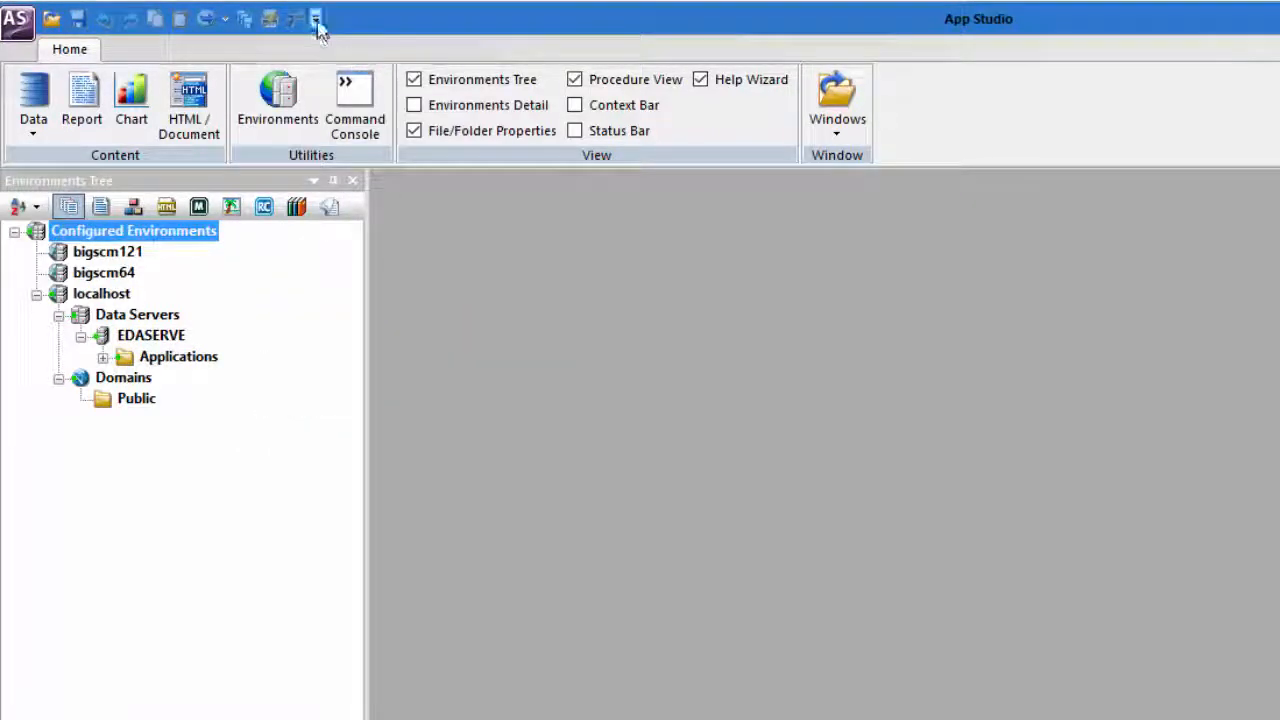
pyautogui.click(316, 18)
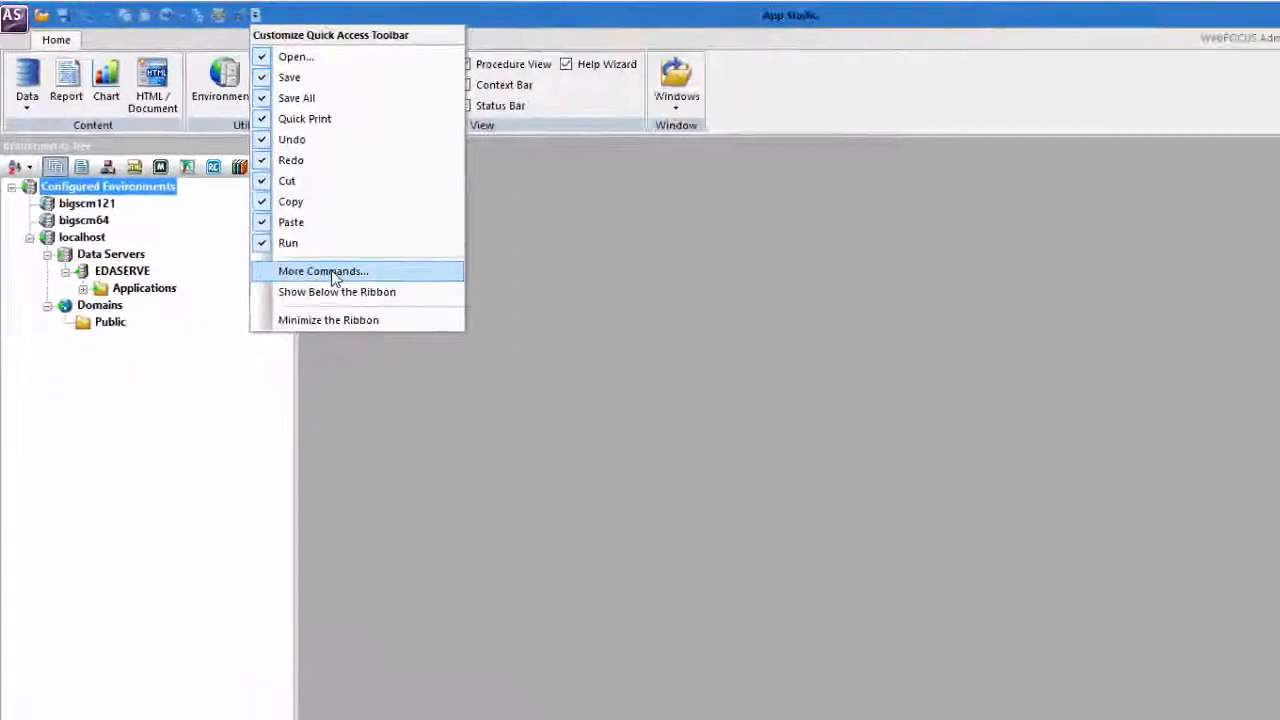
pyautogui.click(324, 272)
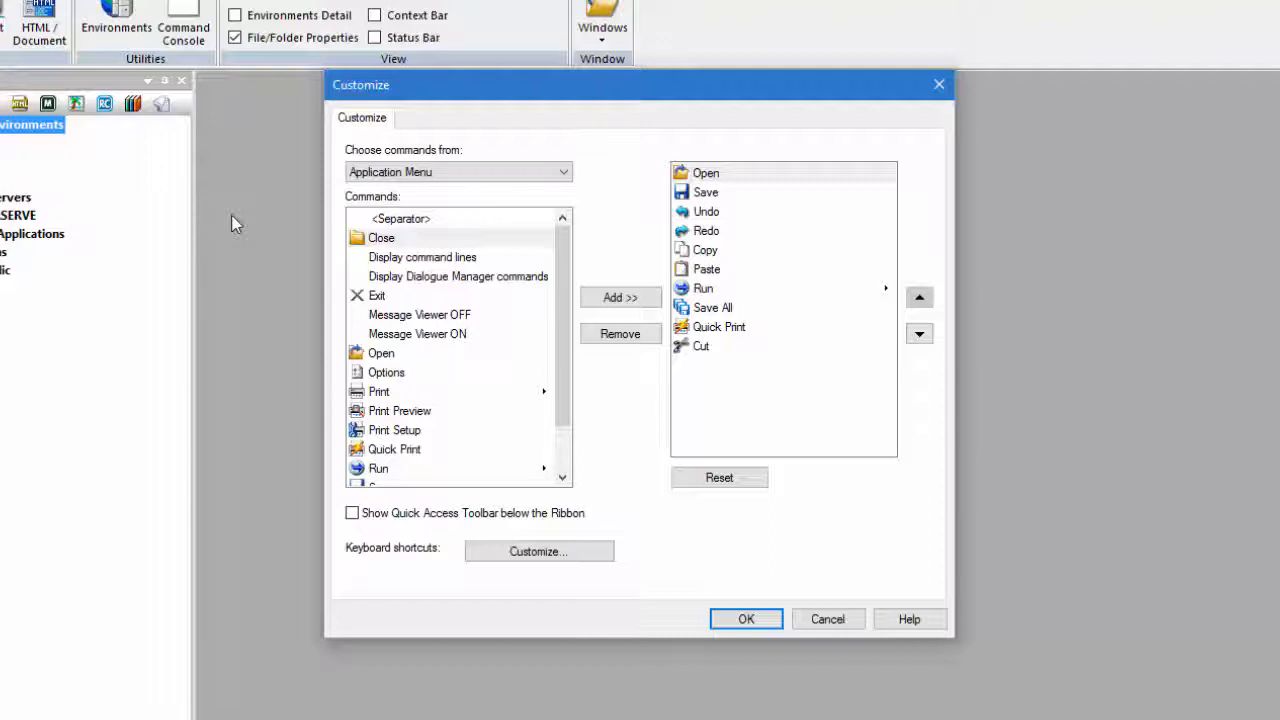
# Choose the Report category, add its Style command to the toolbar and confirm with OK
pyautogui.click(458, 172)
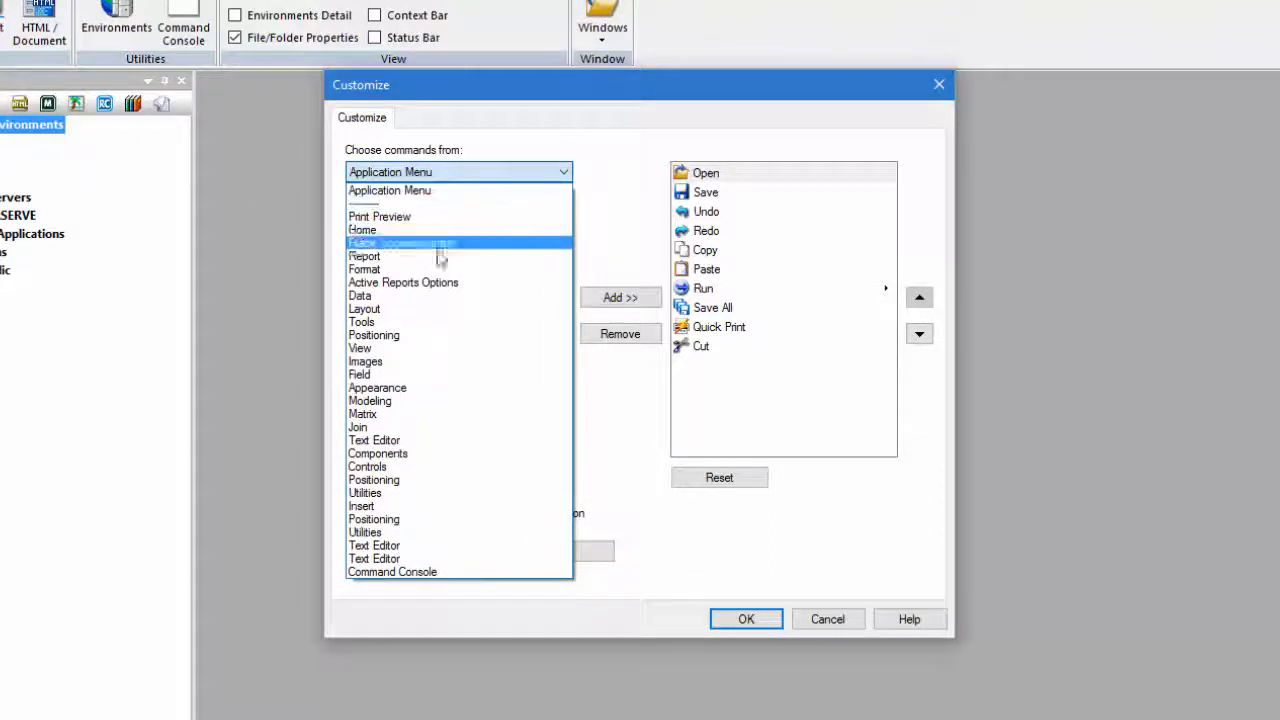
pyautogui.click(364, 256)
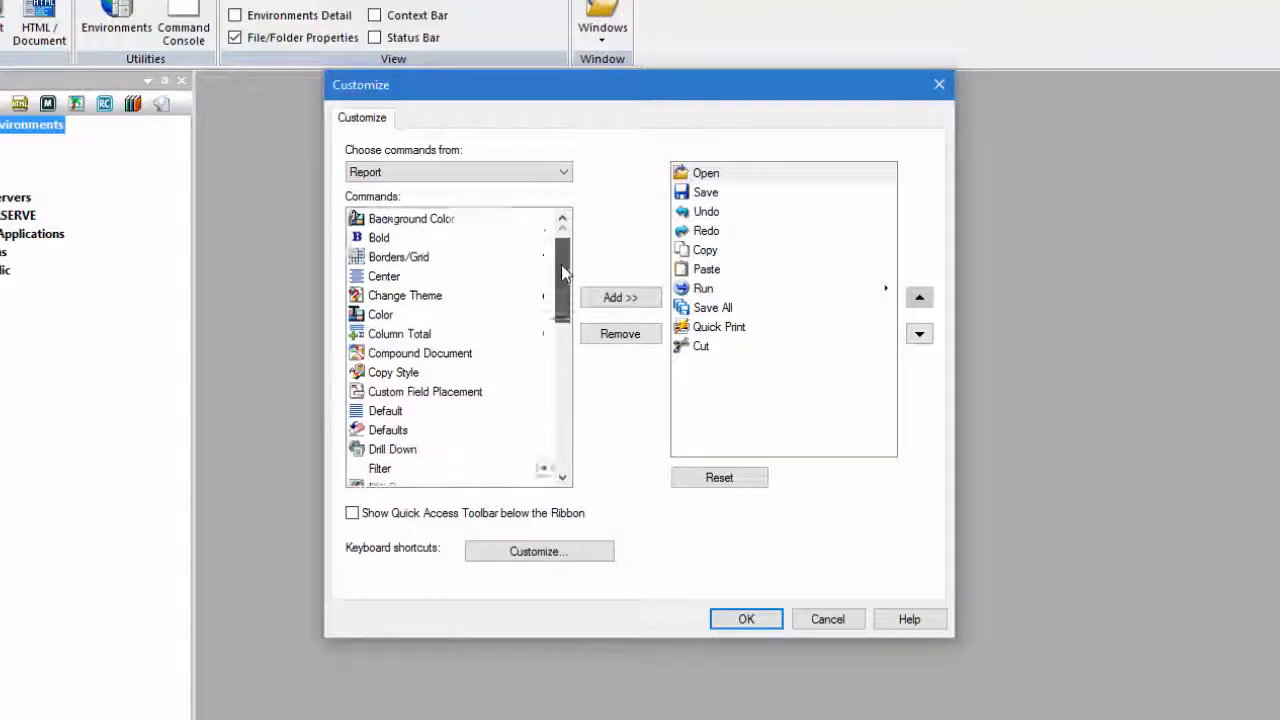
pyautogui.scroll(-3)
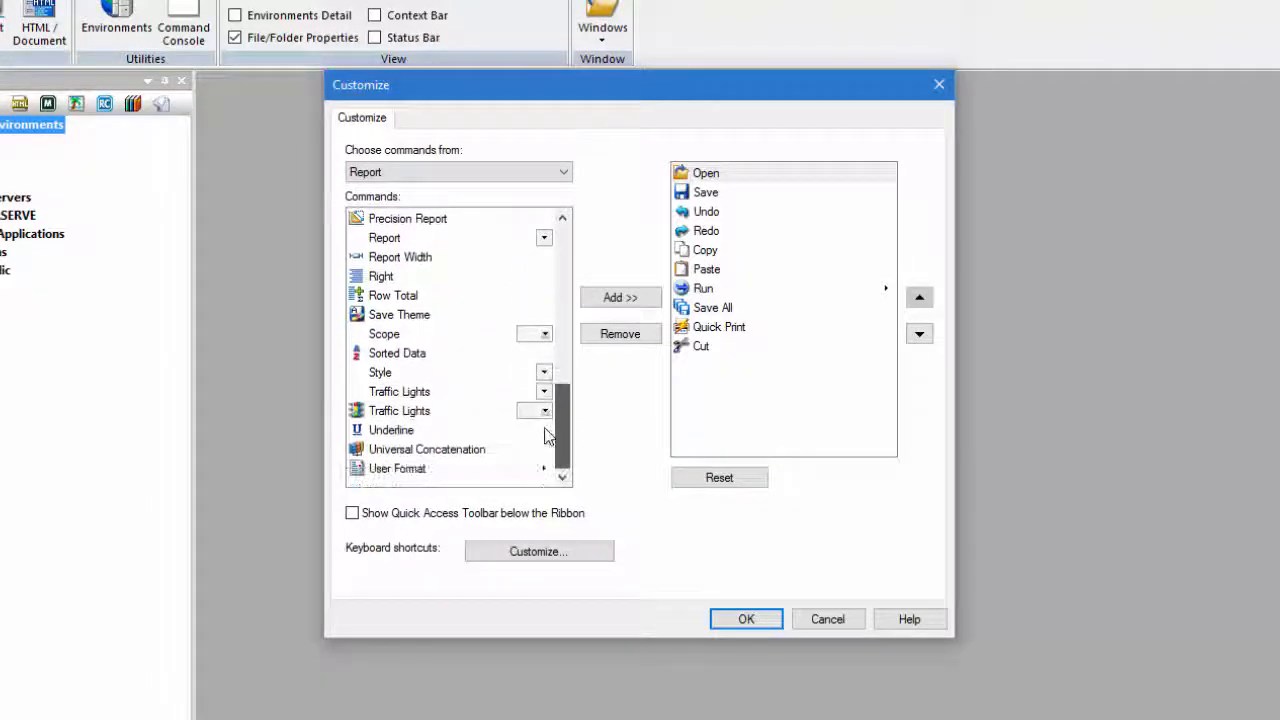
pyautogui.click(620, 296)
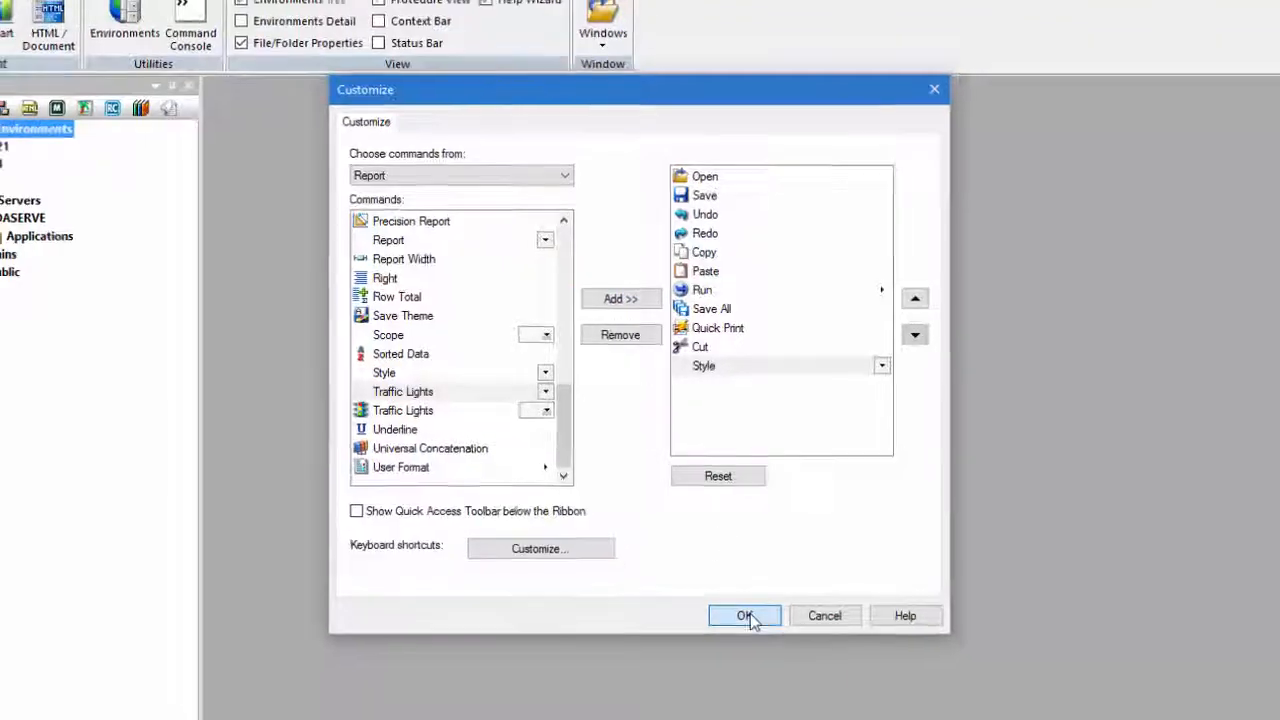
pyautogui.click(744, 616)
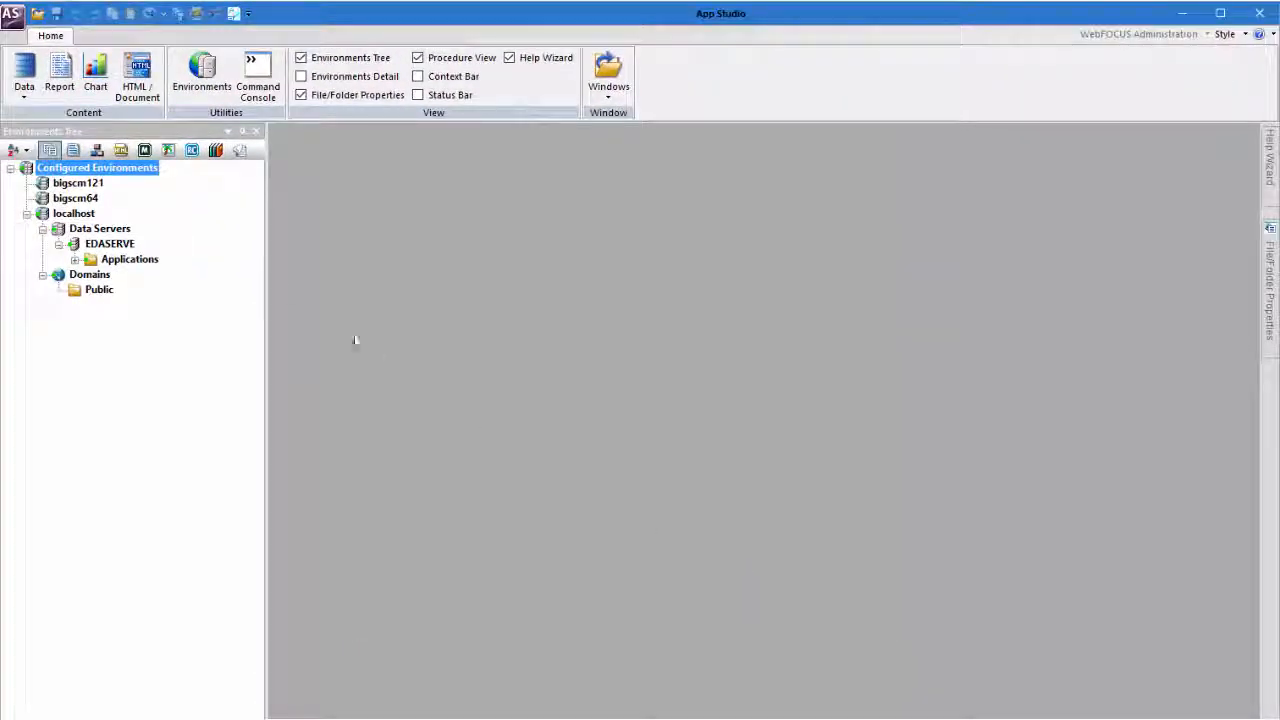
# Add Report Wizard to the toolbar from its shortcut menu and return to Customize
pyautogui.rightClick(60, 76)
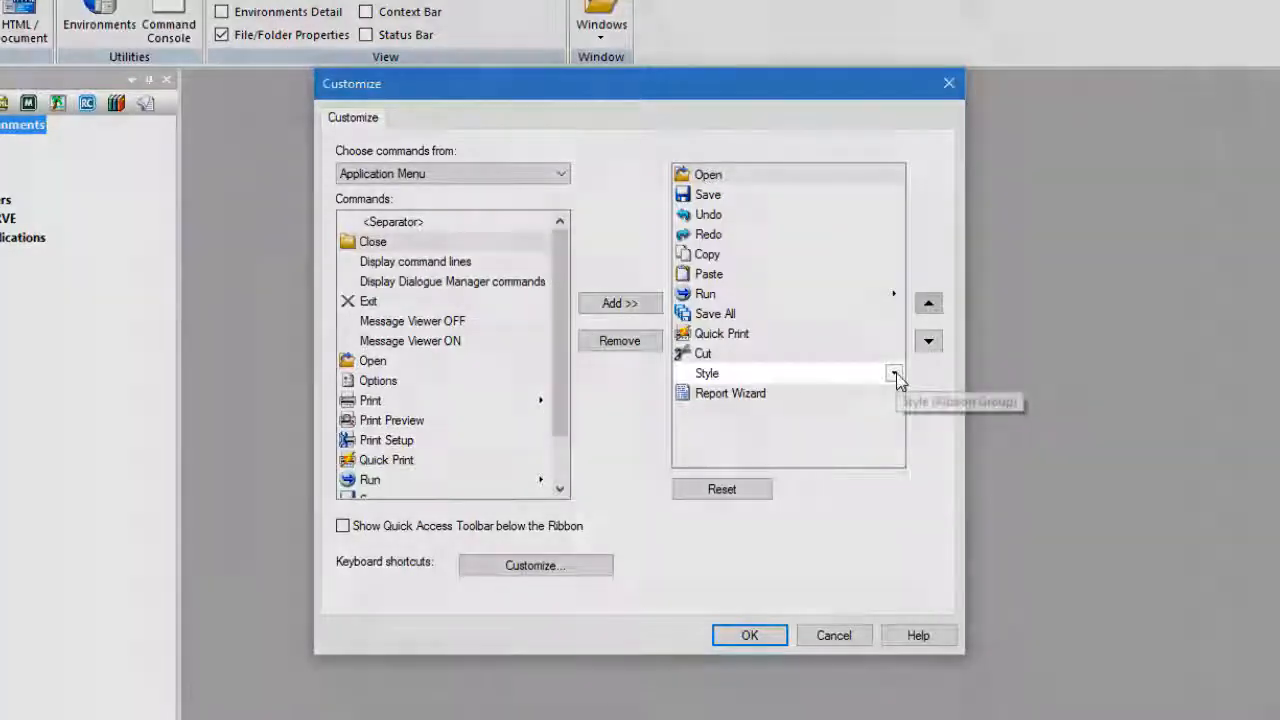
# Review the Print, Style and Report Wizard entries, then confirm the dialog with OK
pyautogui.click(708, 374)
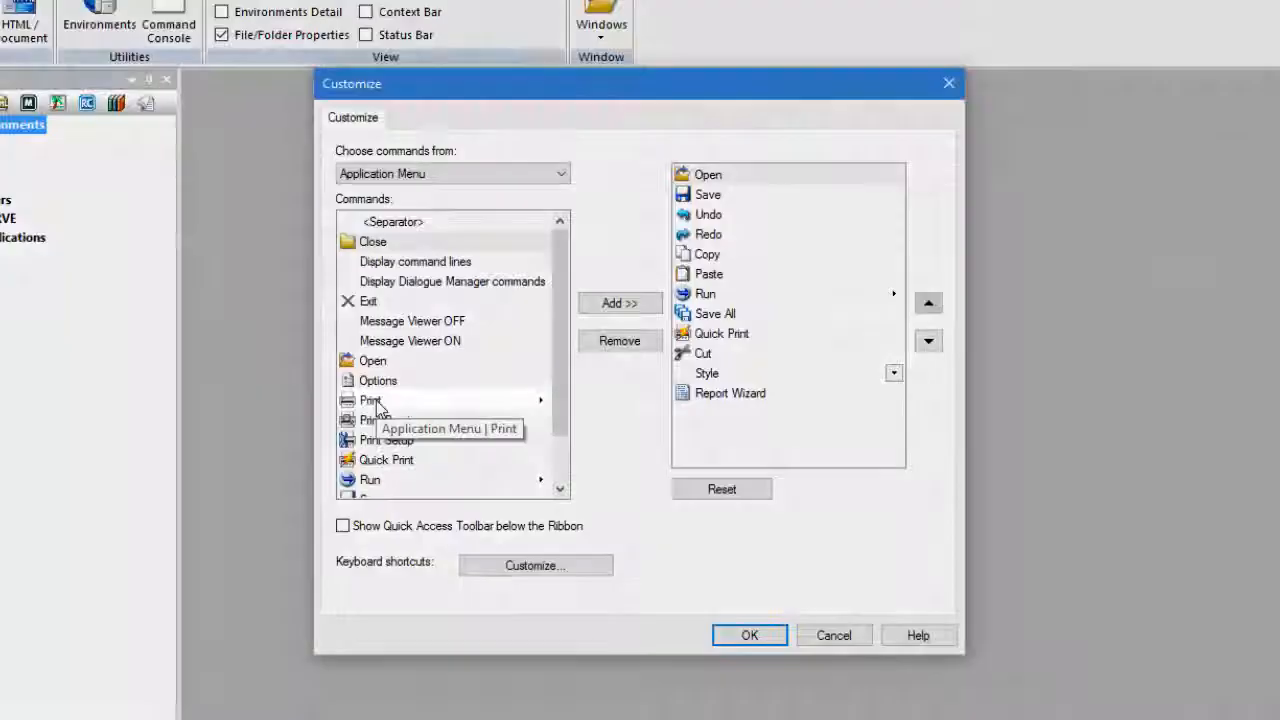
pyautogui.click(370, 400)
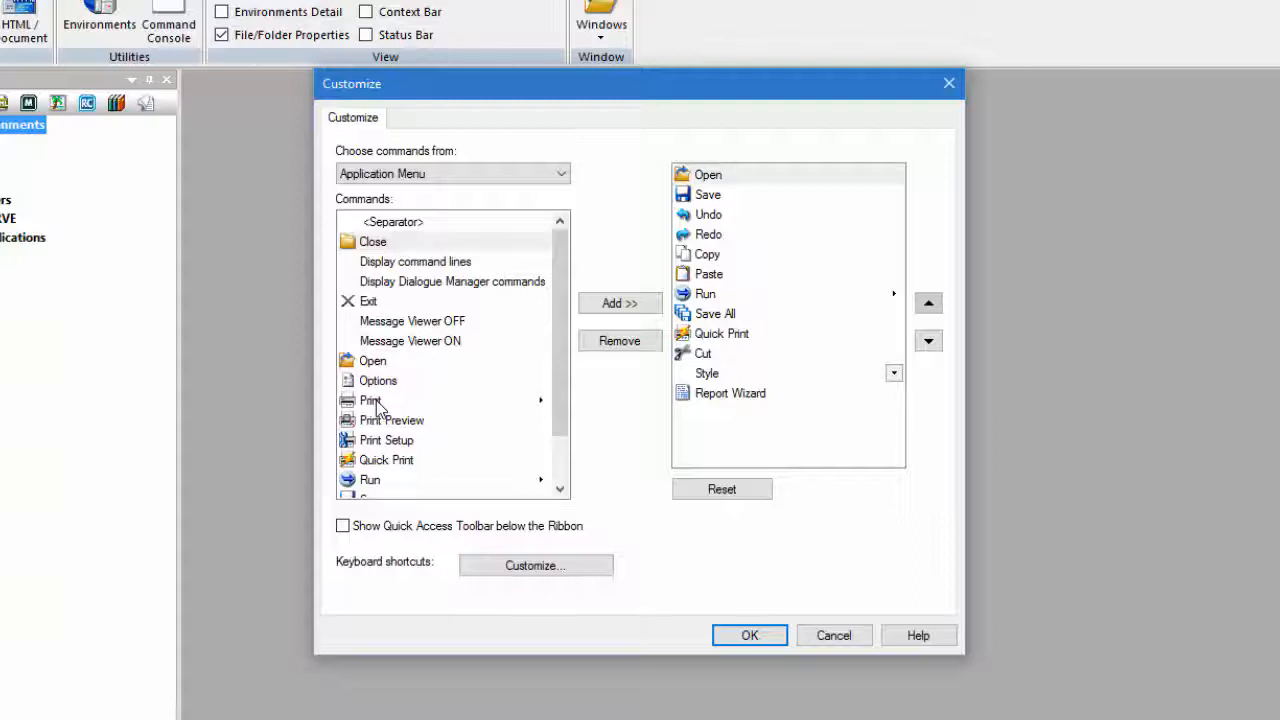
pyautogui.click(730, 392)
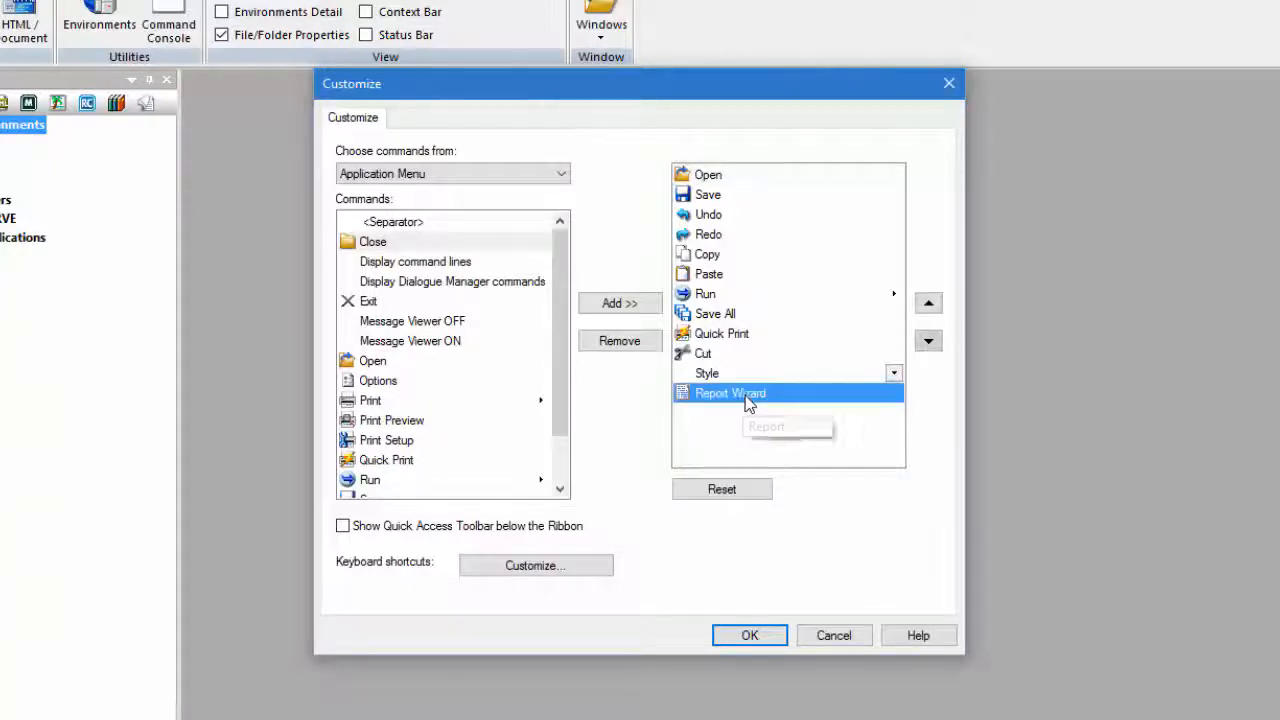
pyautogui.click(620, 340)
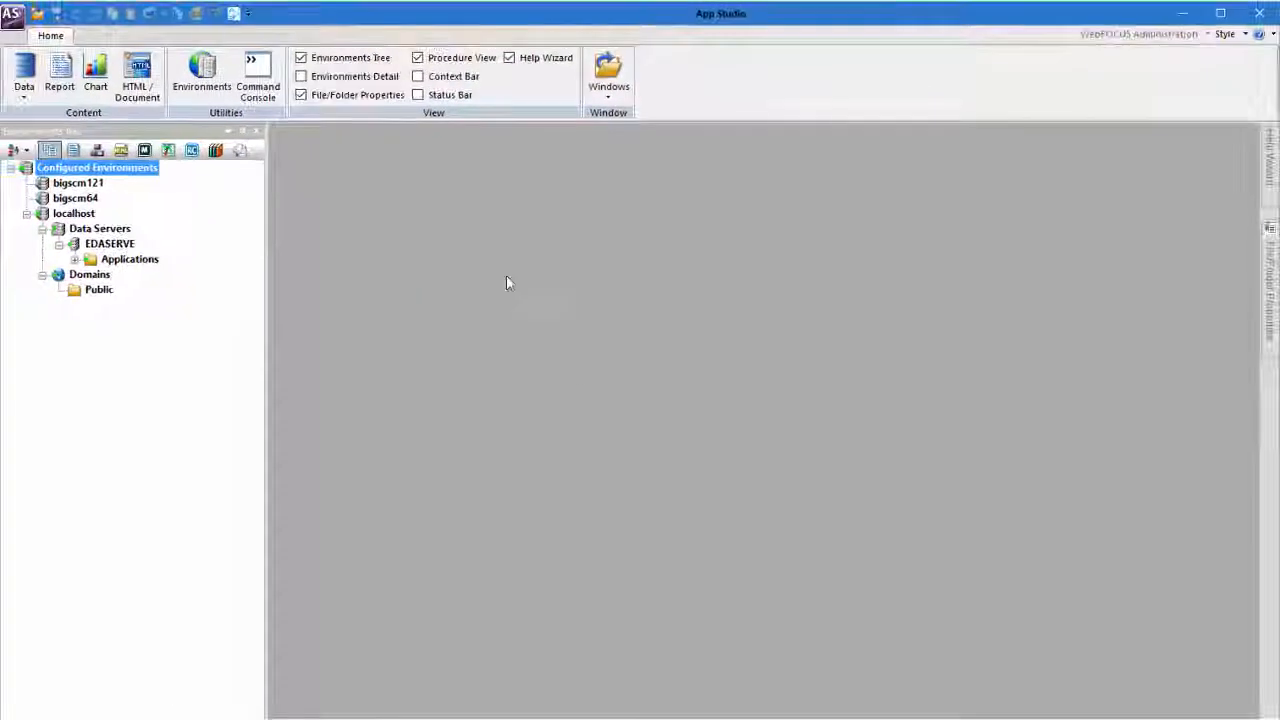
# Bring the Customize dialog back up via More Commands… from the toolbar menu
pyautogui.rightClick(248, 12)
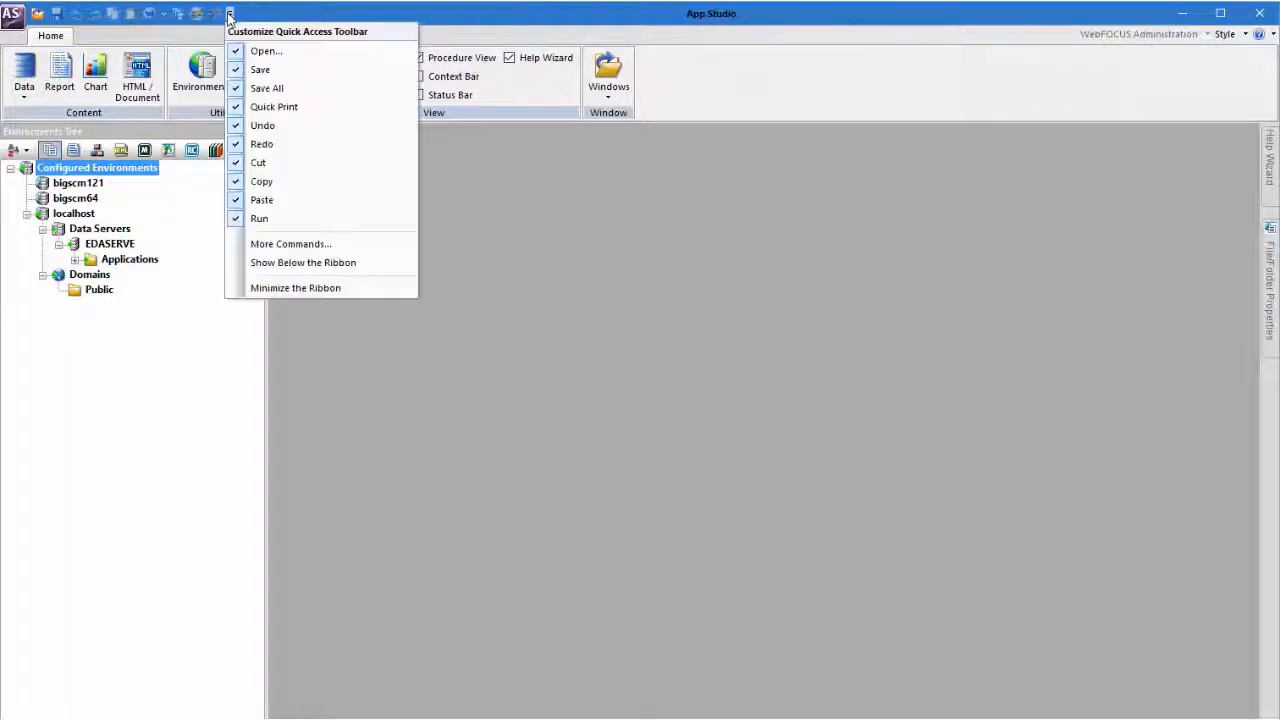
pyautogui.moveTo(292, 244)
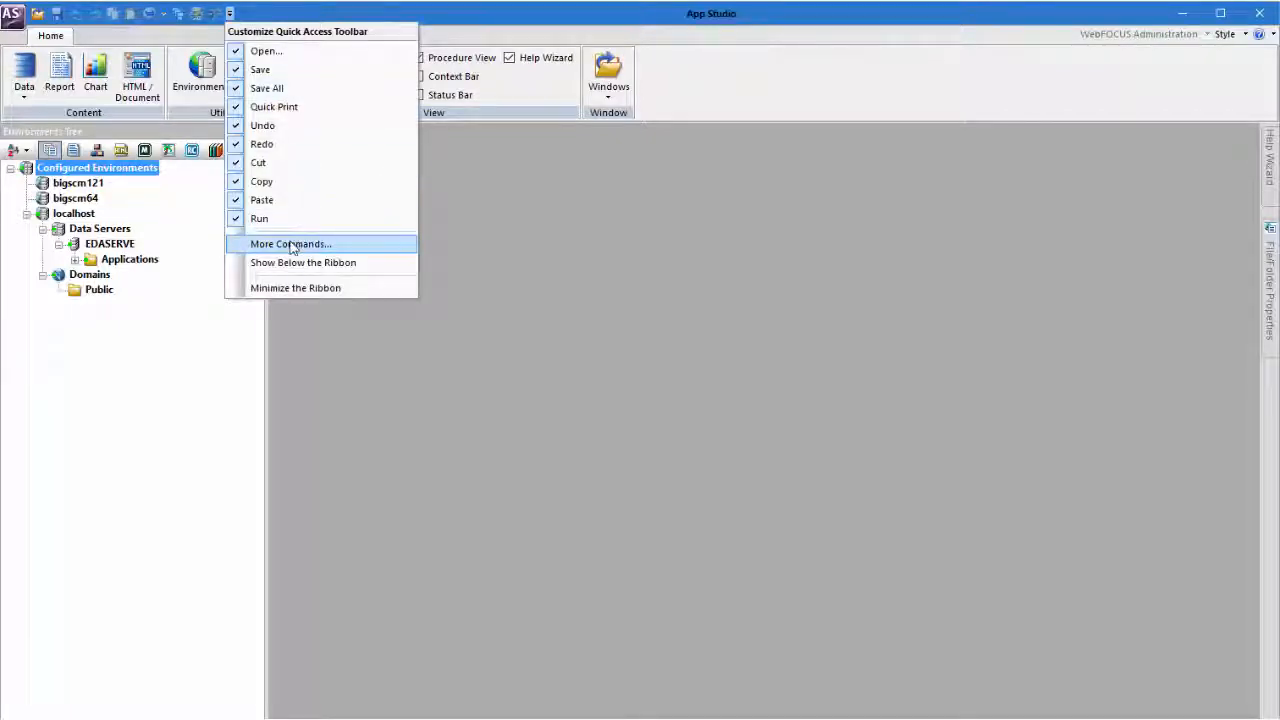
pyautogui.click(290, 244)
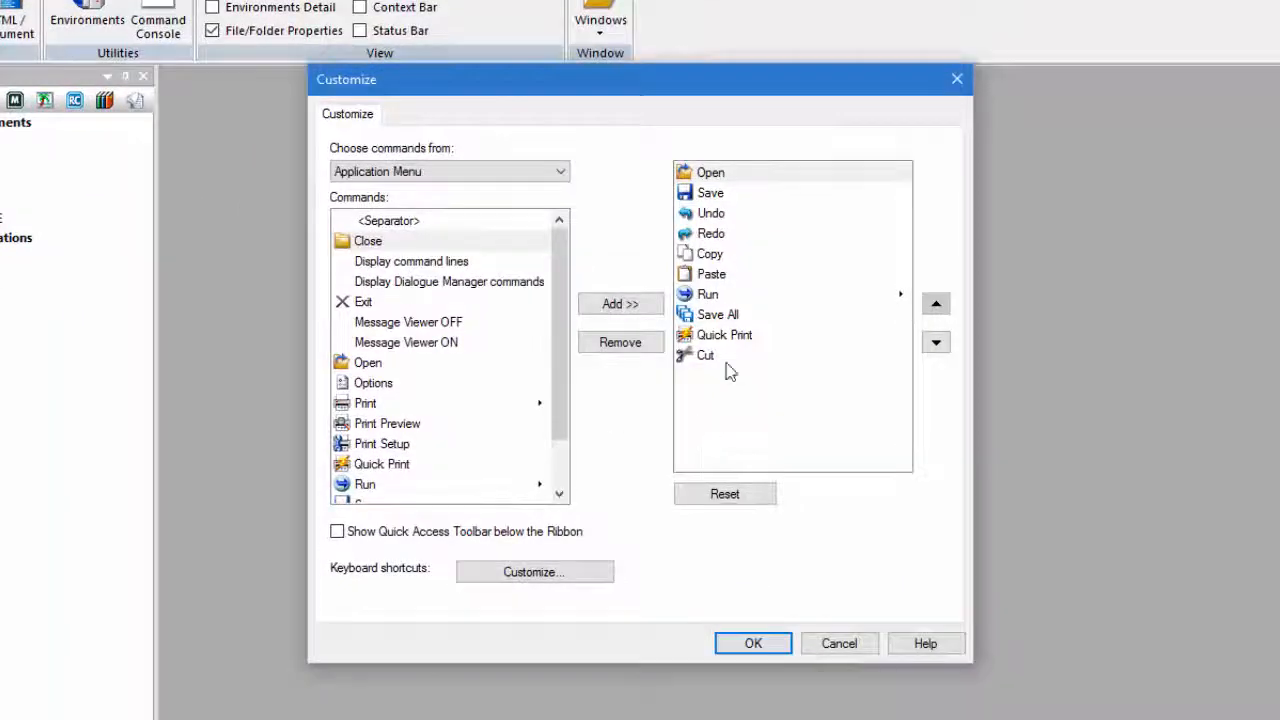
# Move Cut up in the order, then Reset the toolbar to defaults and confirm the warning
pyautogui.click(704, 356)
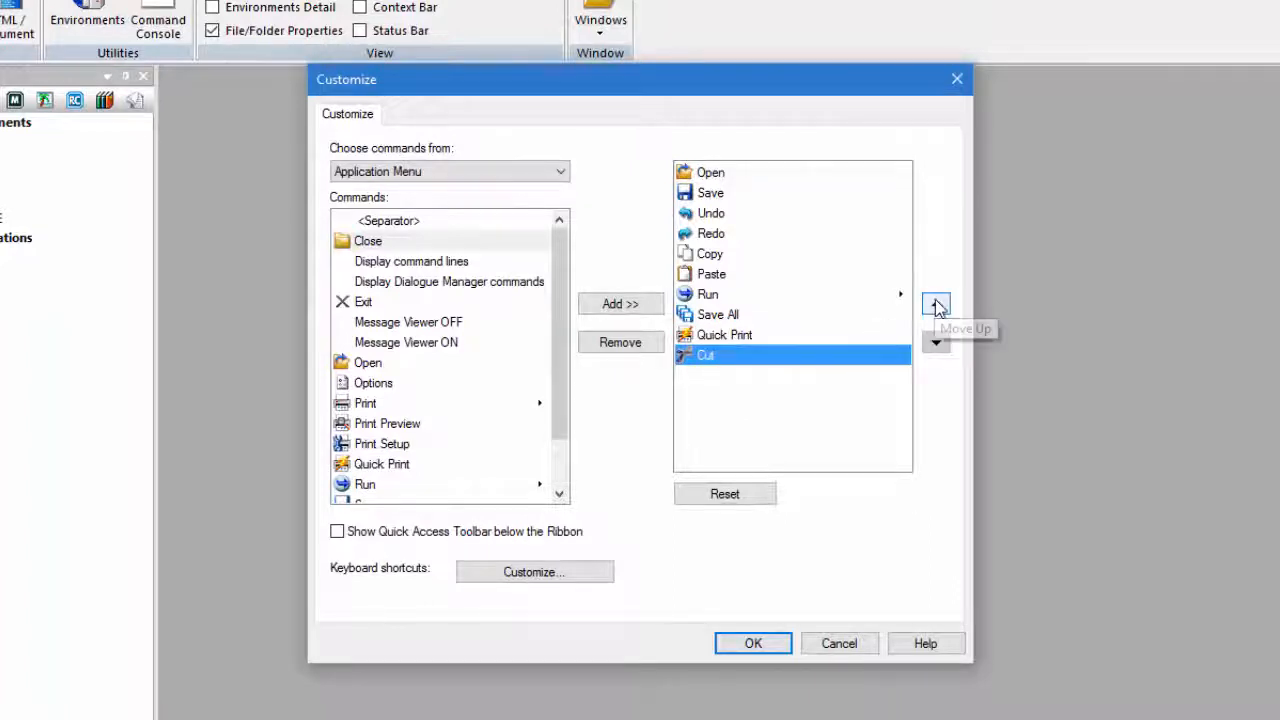
pyautogui.click(936, 304)
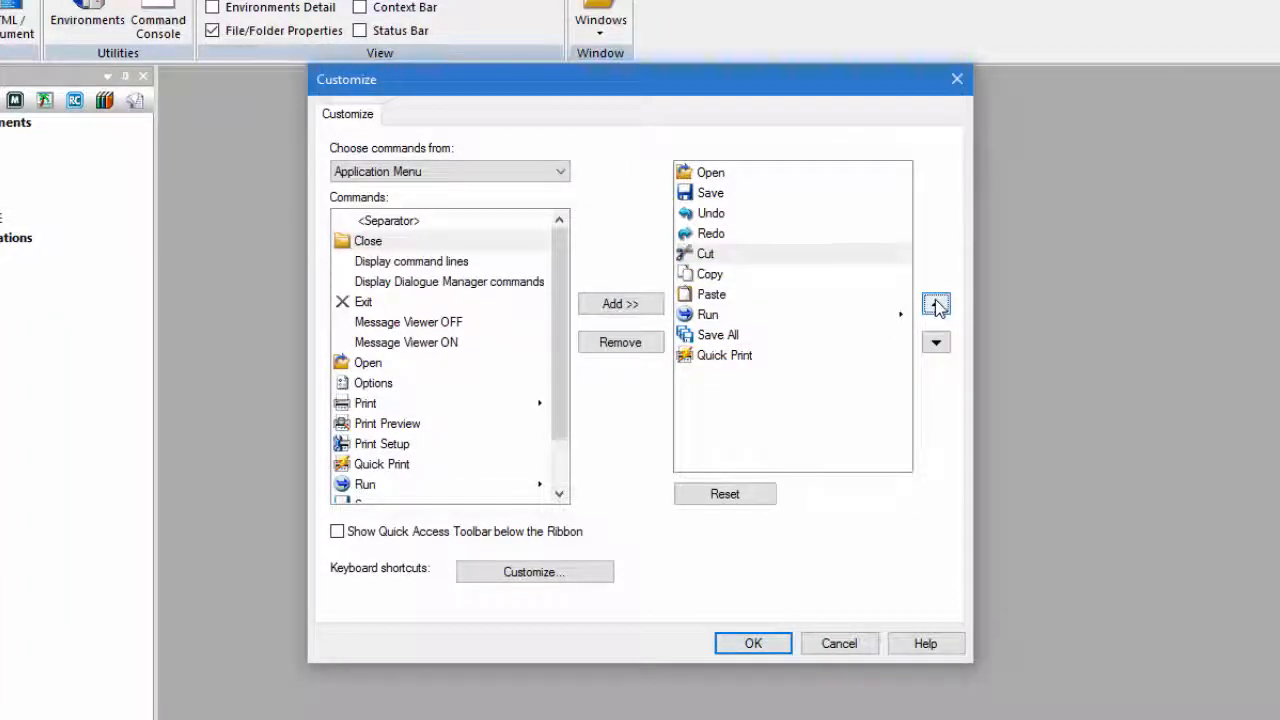
pyautogui.moveTo(724, 492)
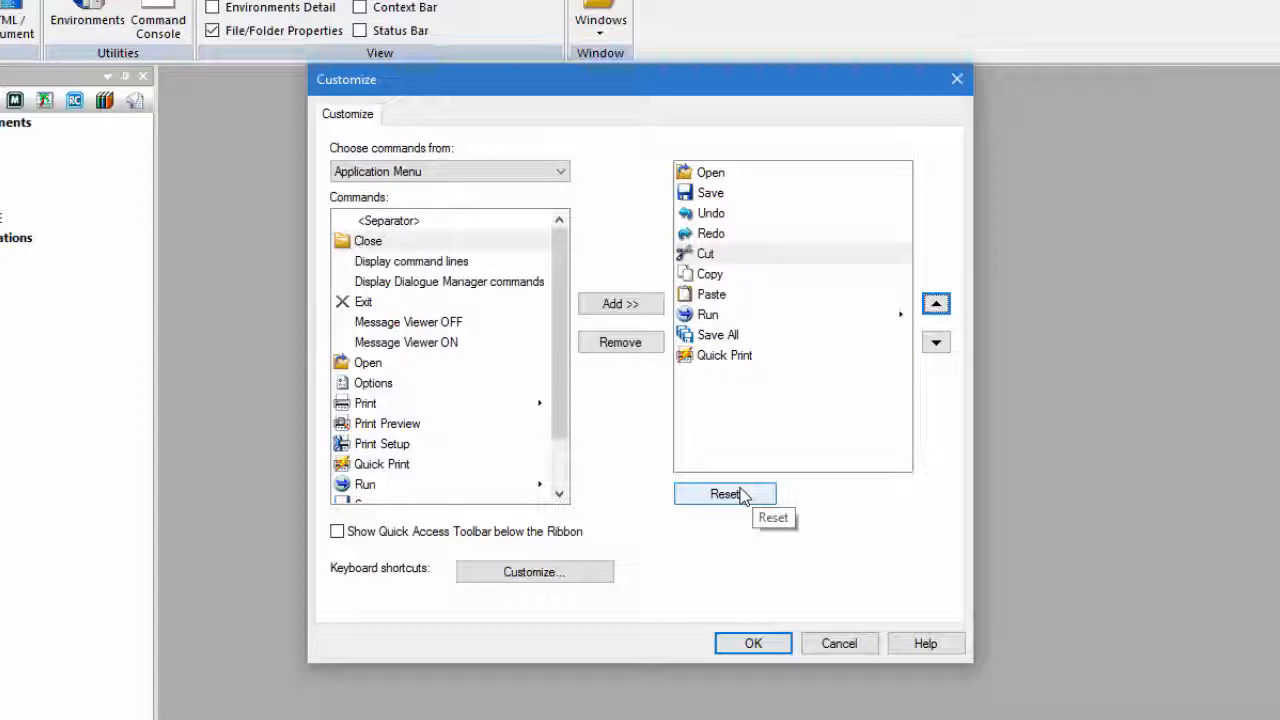
pyautogui.click(724, 492)
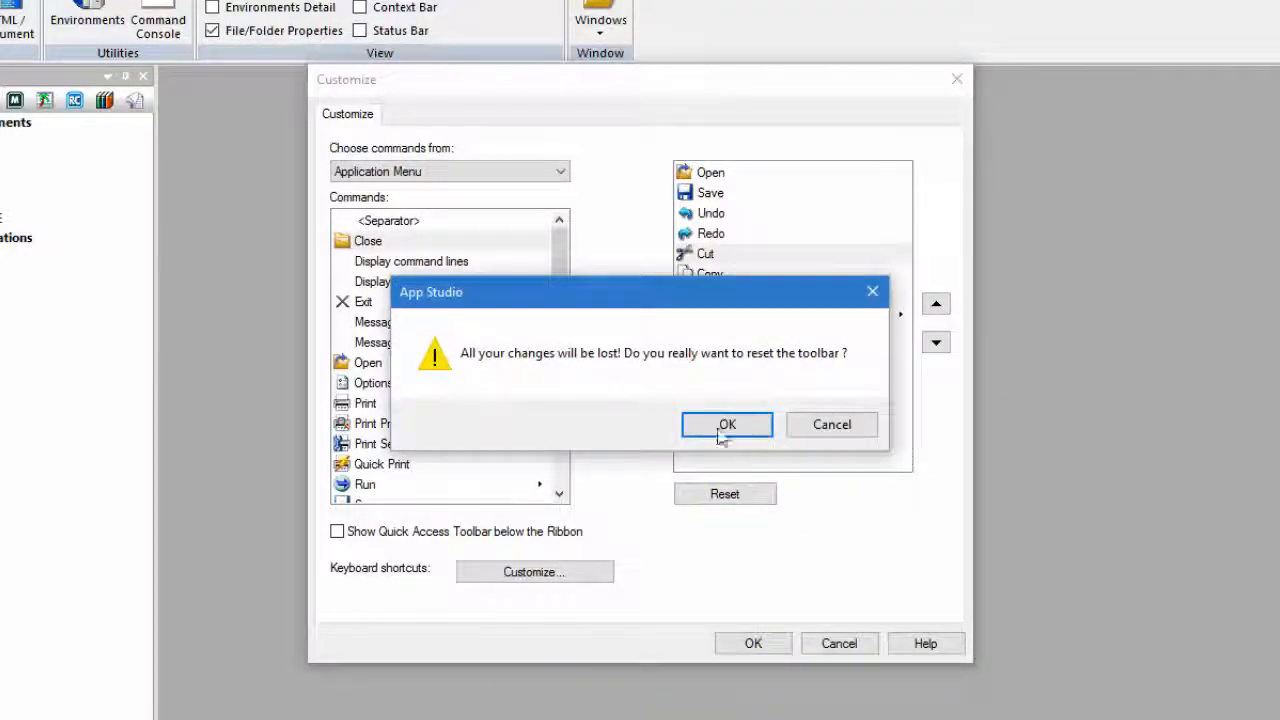
pyautogui.click(728, 424)
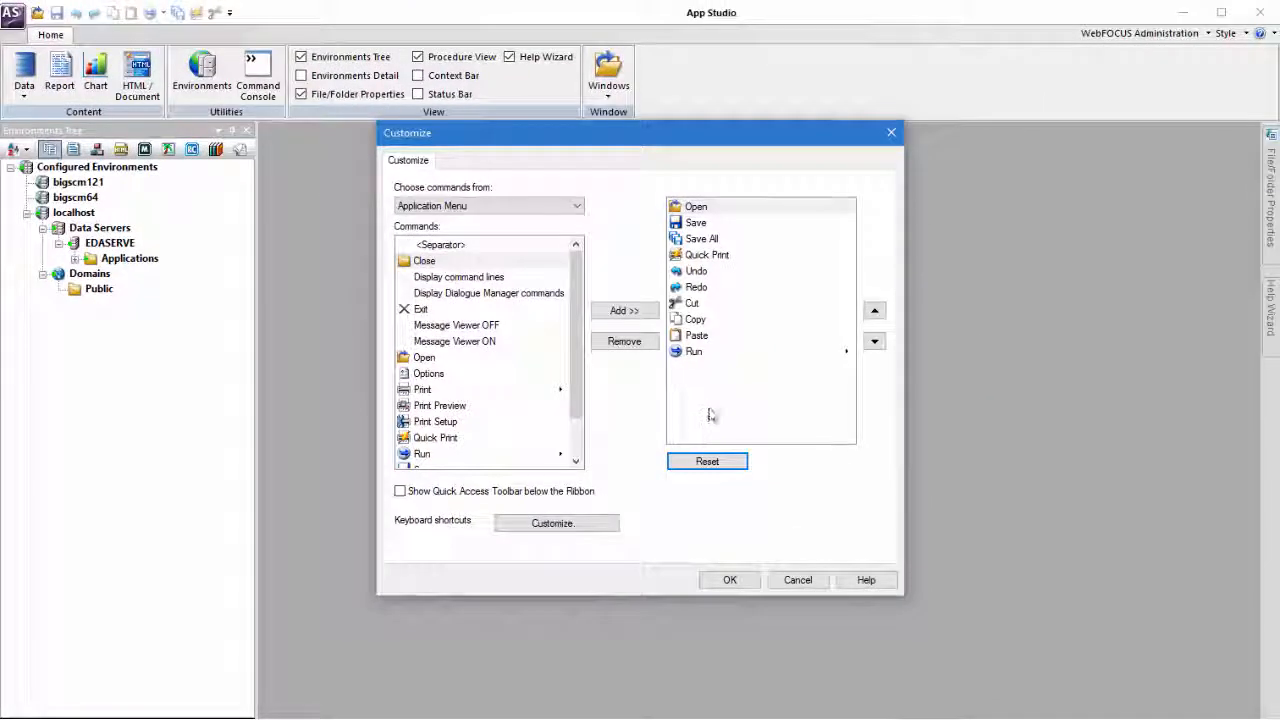